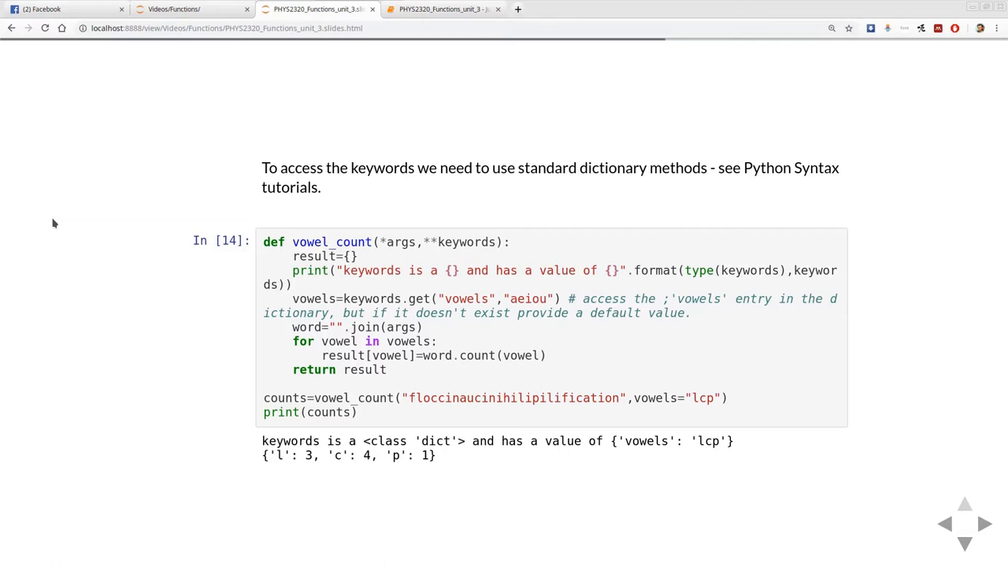
Advance the slideshow from the keywords dictionary example to the argument-matching slide
click(986, 523)
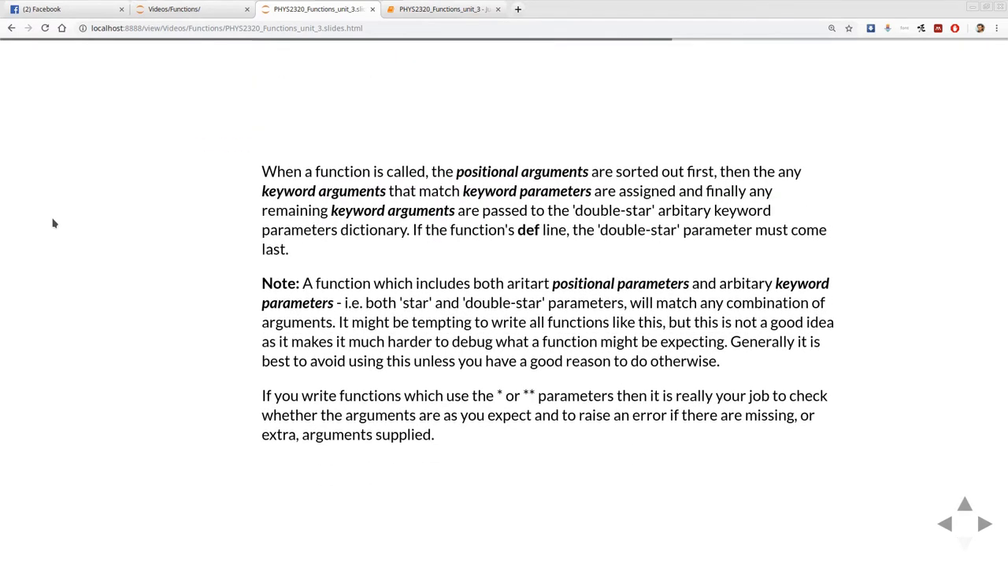